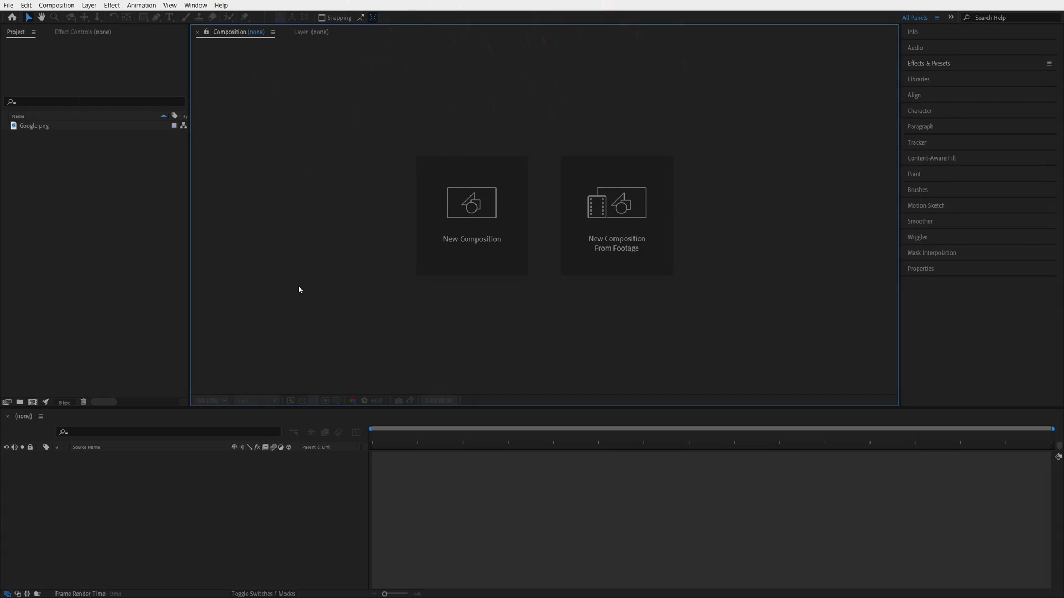
# Step: Create a composition from Google.png and pre-compose the logo layer as 'Logo' with all attributes moved
pyautogui.click(471, 201)
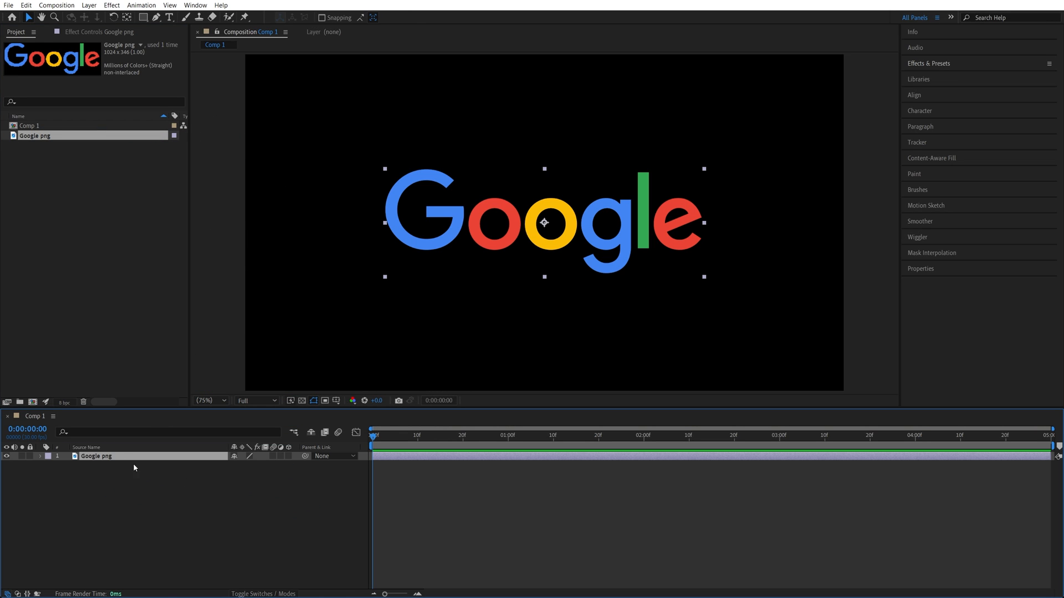
pyautogui.rightClick(95, 455)
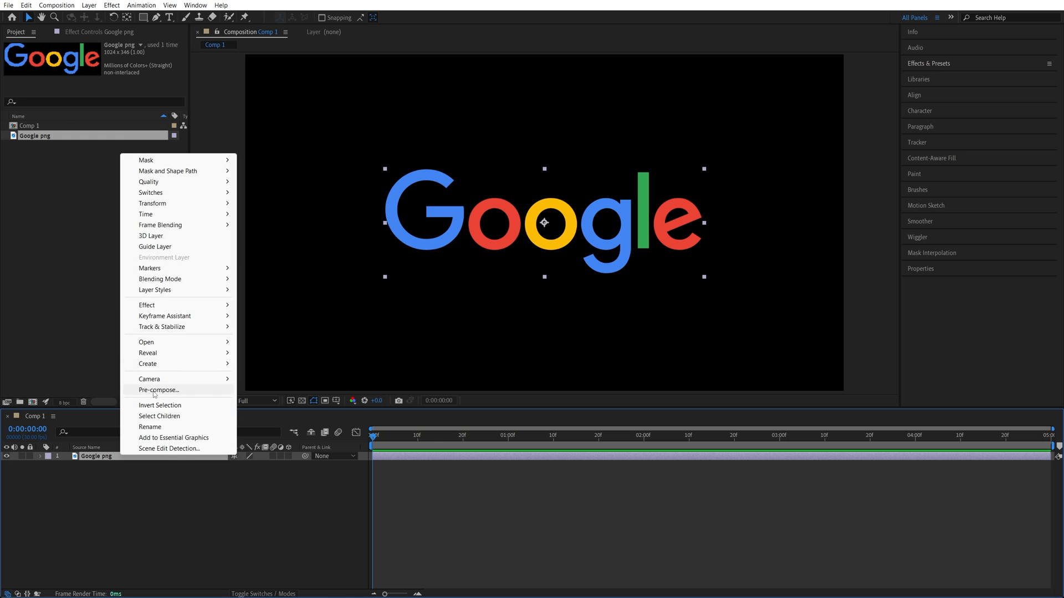
pyautogui.click(158, 389)
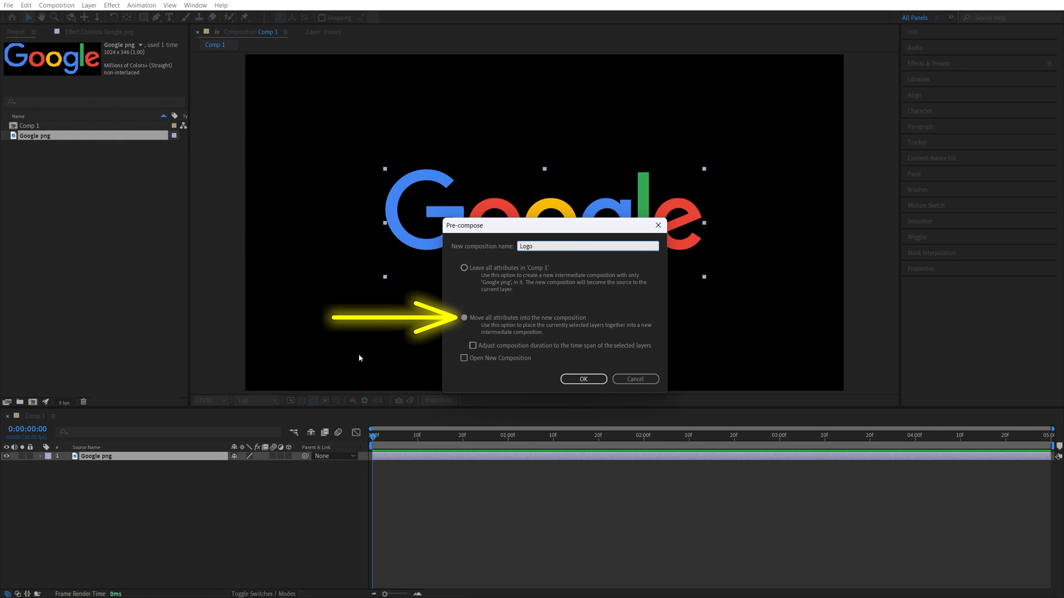
pyautogui.click(582, 379)
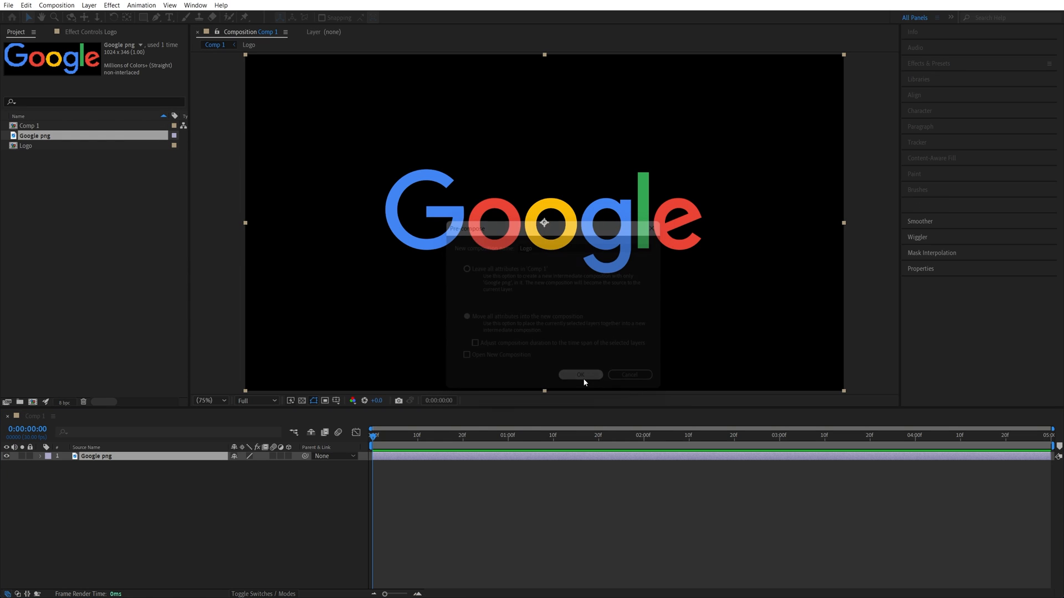
# Step: Add a new solid layer and give it a Gradient Ramp with Ramp Shape set to Radial Ramp
pyautogui.click(89, 5)
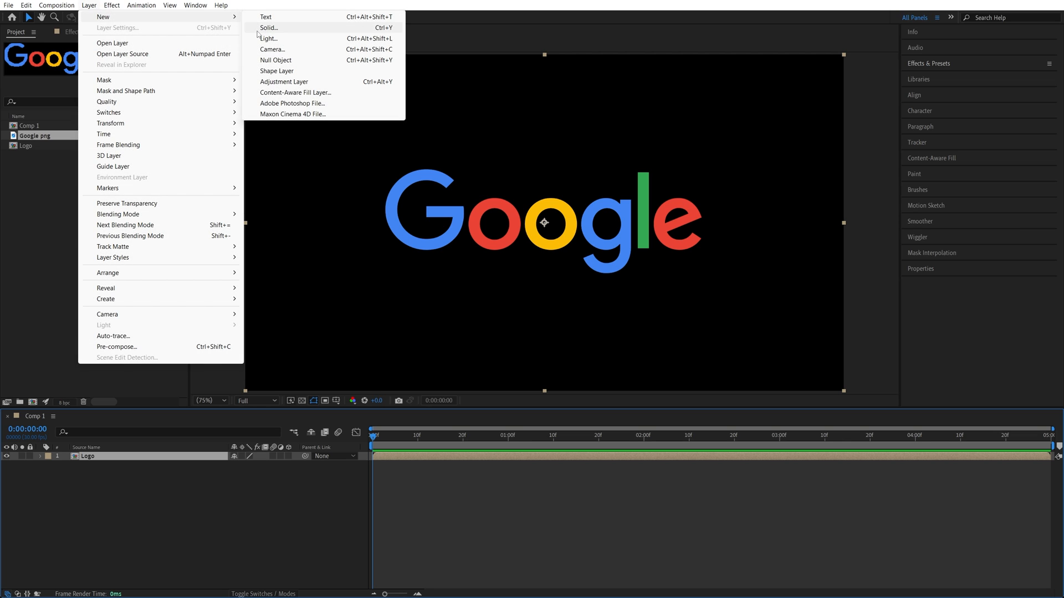
pyautogui.click(268, 27)
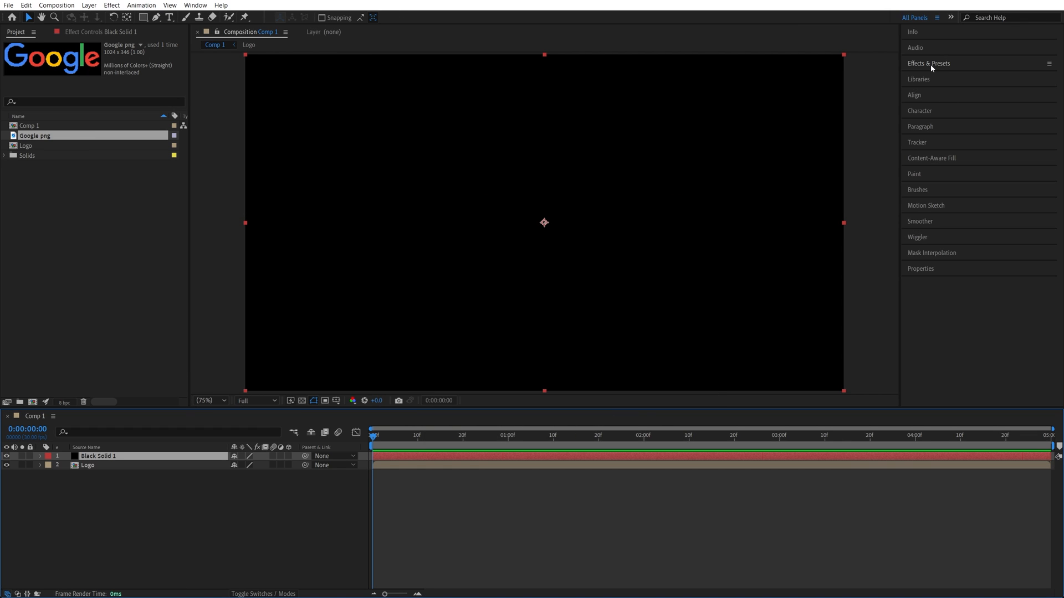
pyautogui.click(929, 63)
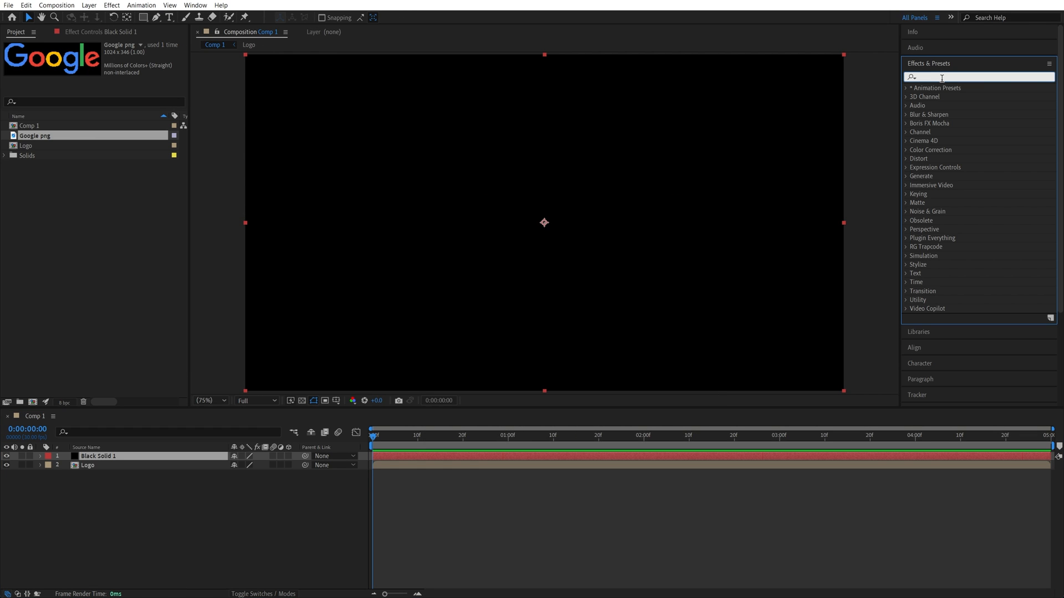
pyautogui.write('ramp')
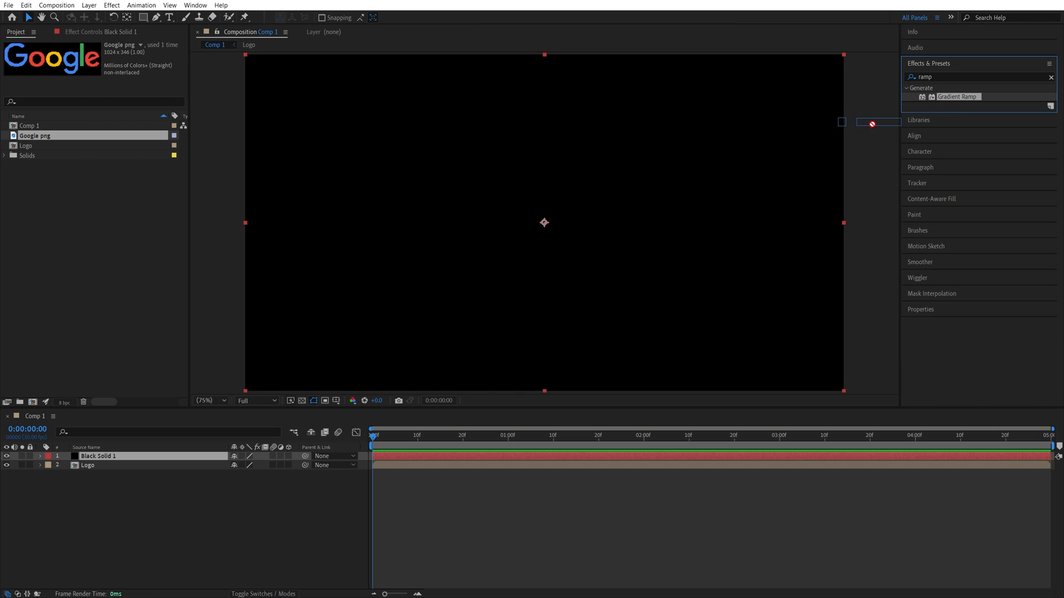
pyautogui.doubleClick(957, 96)
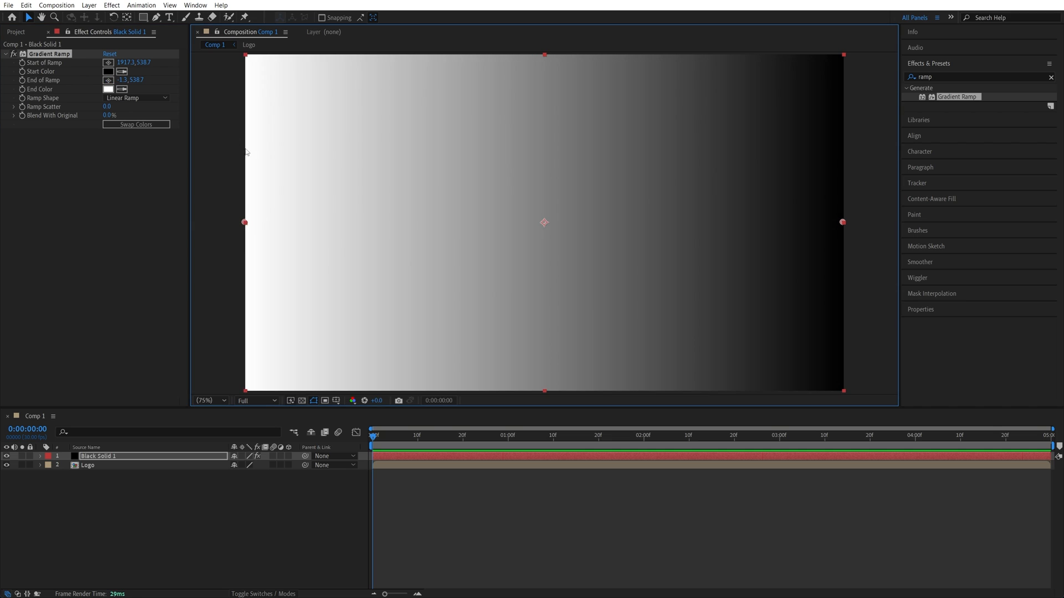
pyautogui.click(135, 97)
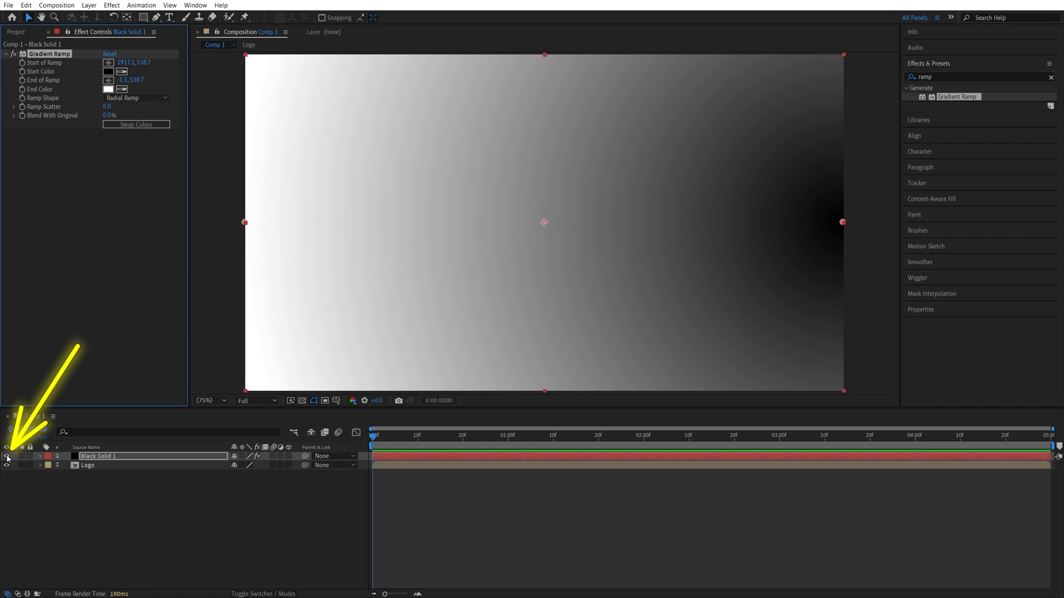
# Step: Hide the solid, put Shatter on the Logo layer in Rendered view and expand Shape, Force, Gradient and Physics
pyautogui.click(7, 456)
pyautogui.write('shatter')
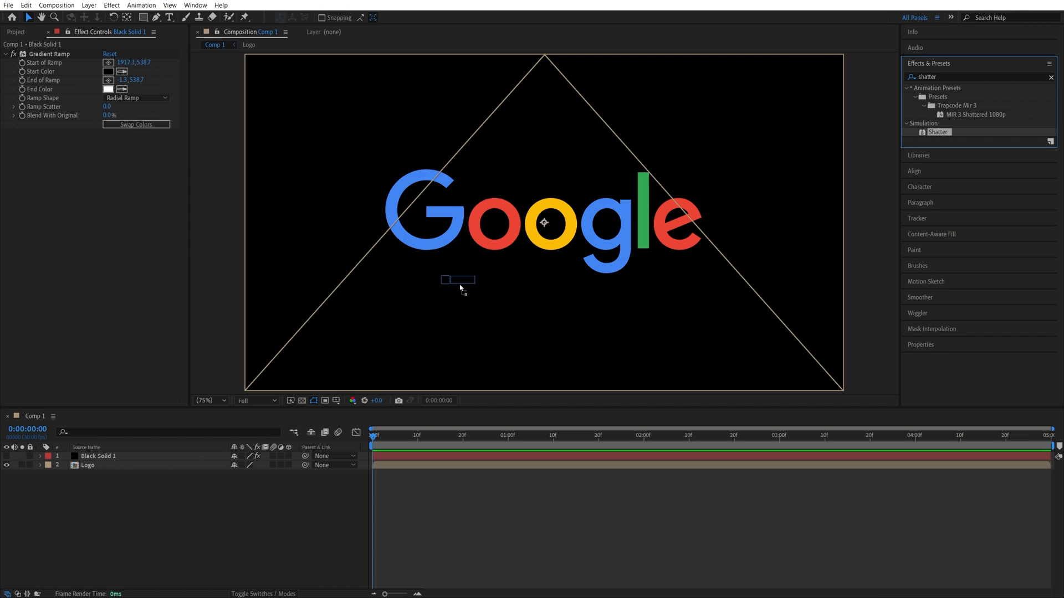
pyautogui.click(88, 466)
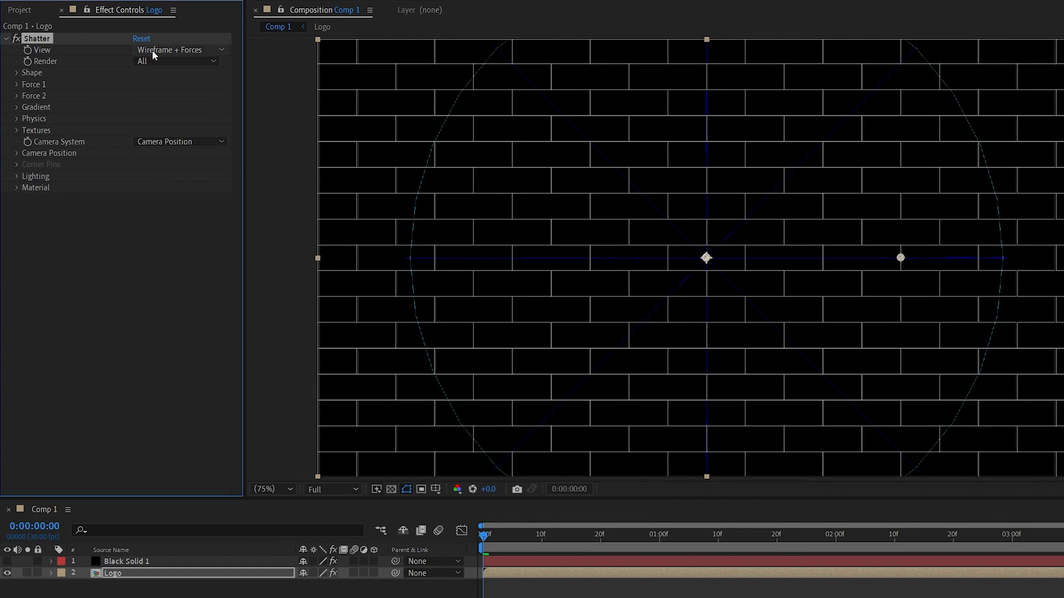
pyautogui.click(176, 50)
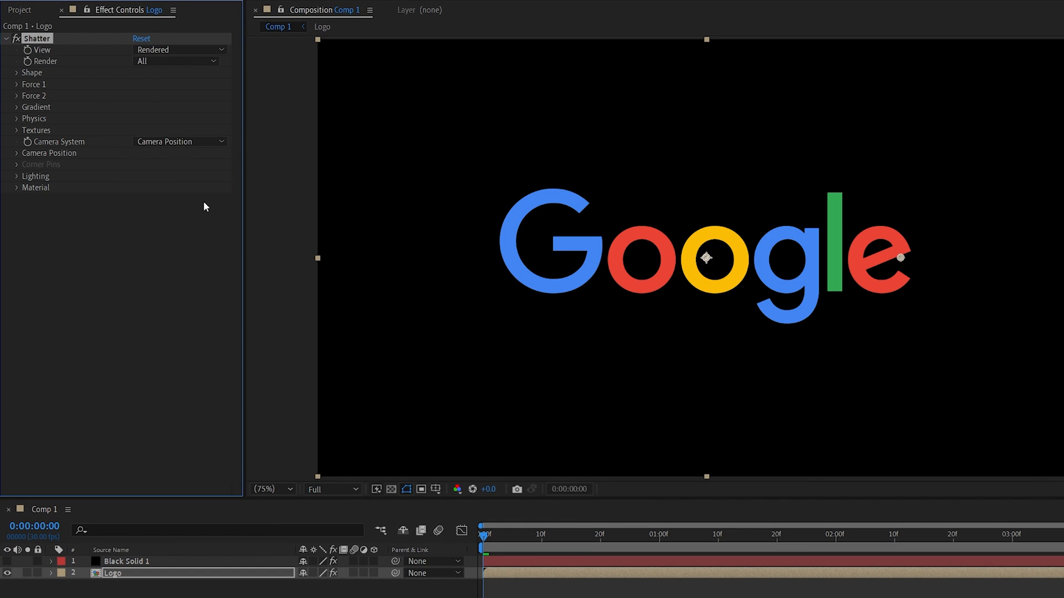
pyautogui.click(31, 73)
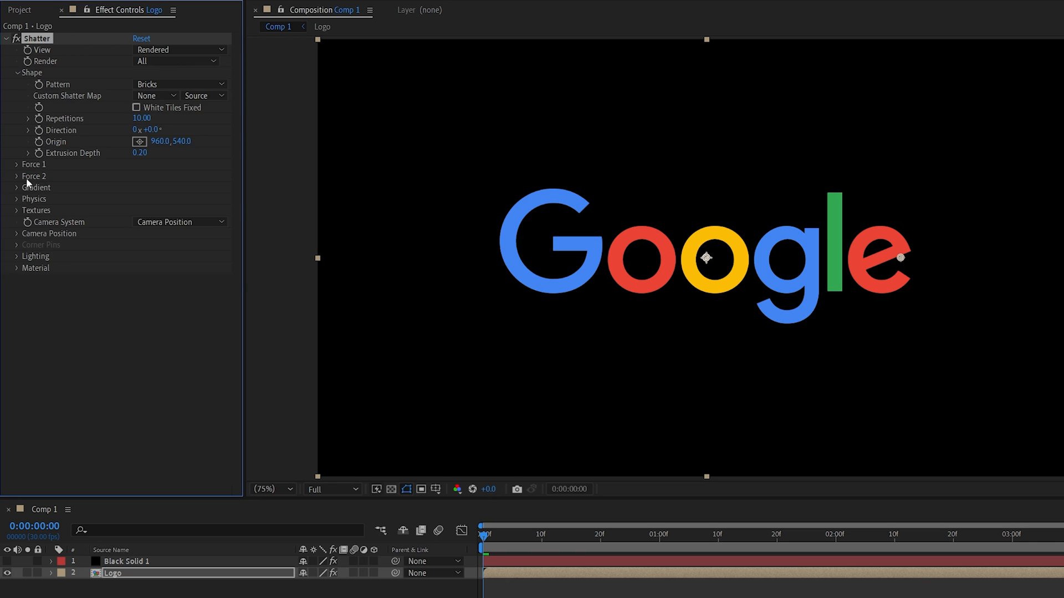
pyautogui.click(19, 164)
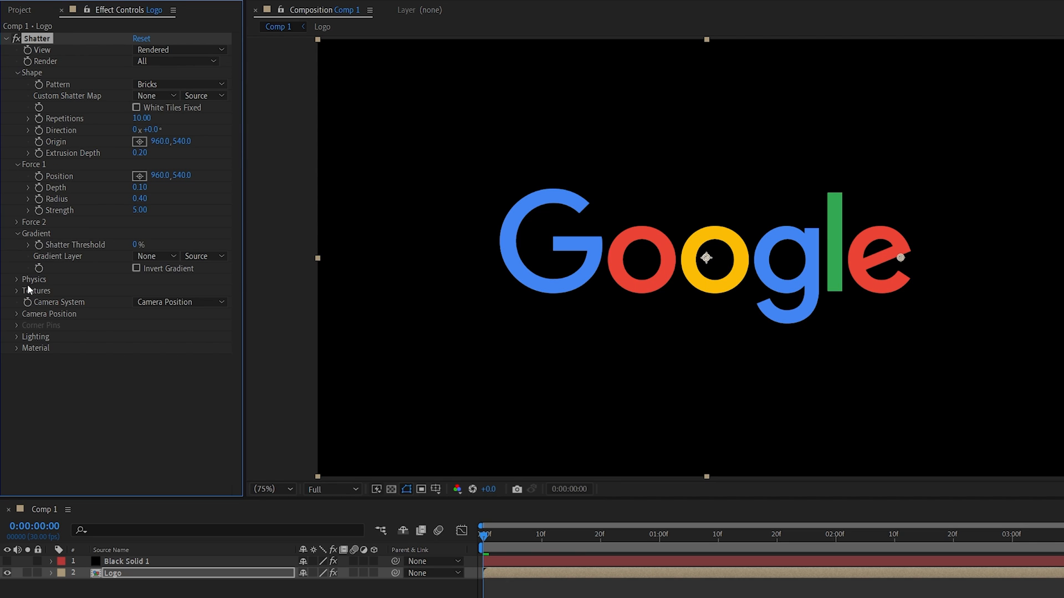
pyautogui.click(16, 279)
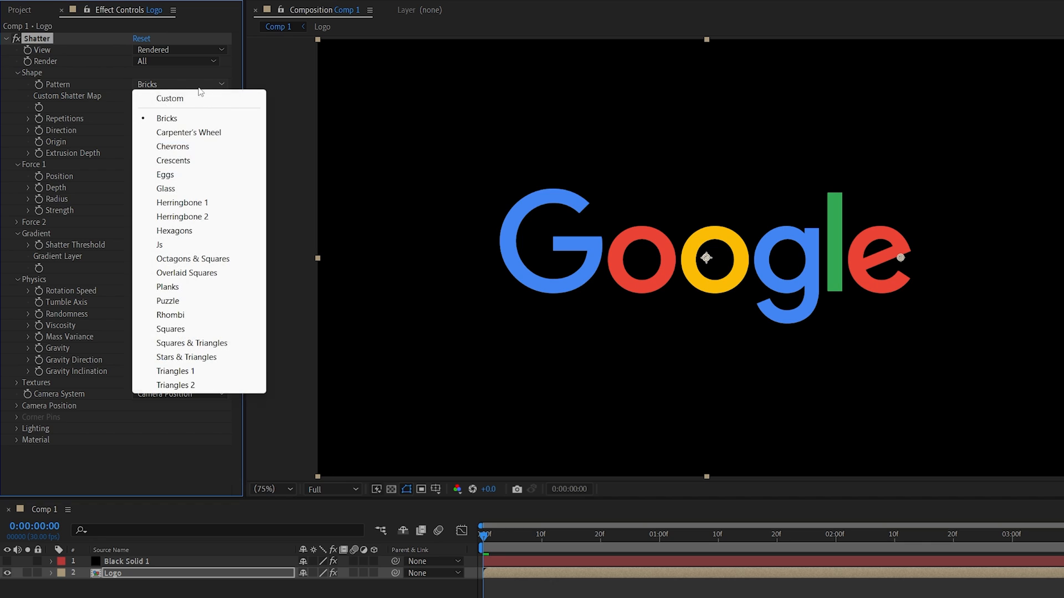
# Step: Set the Shatter pattern to Glass and use Black Solid 1 with Effects & Masks as the gradient layer
pyautogui.click(165, 188)
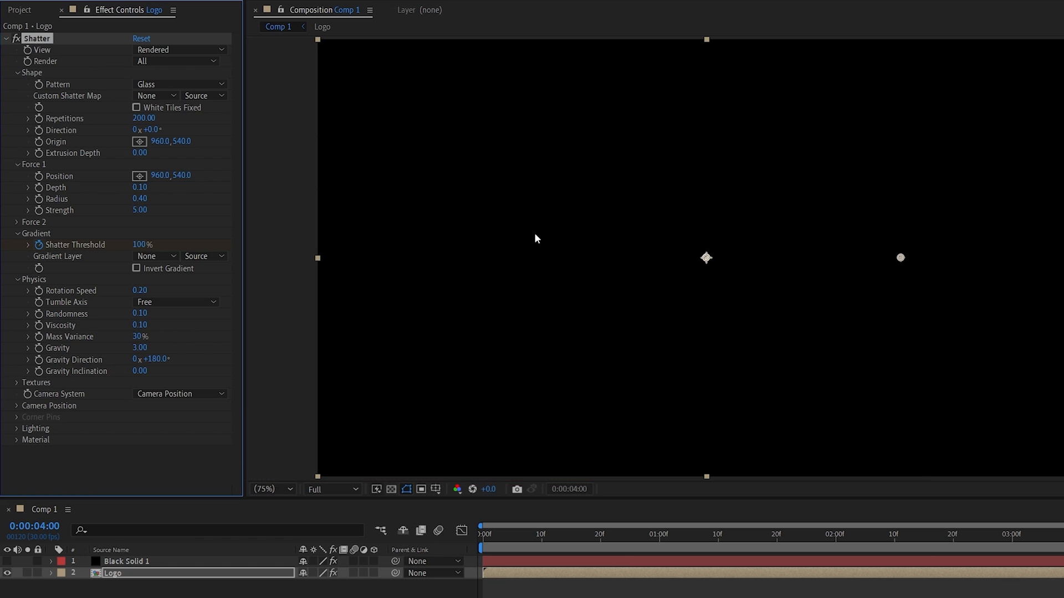
pyautogui.click(155, 256)
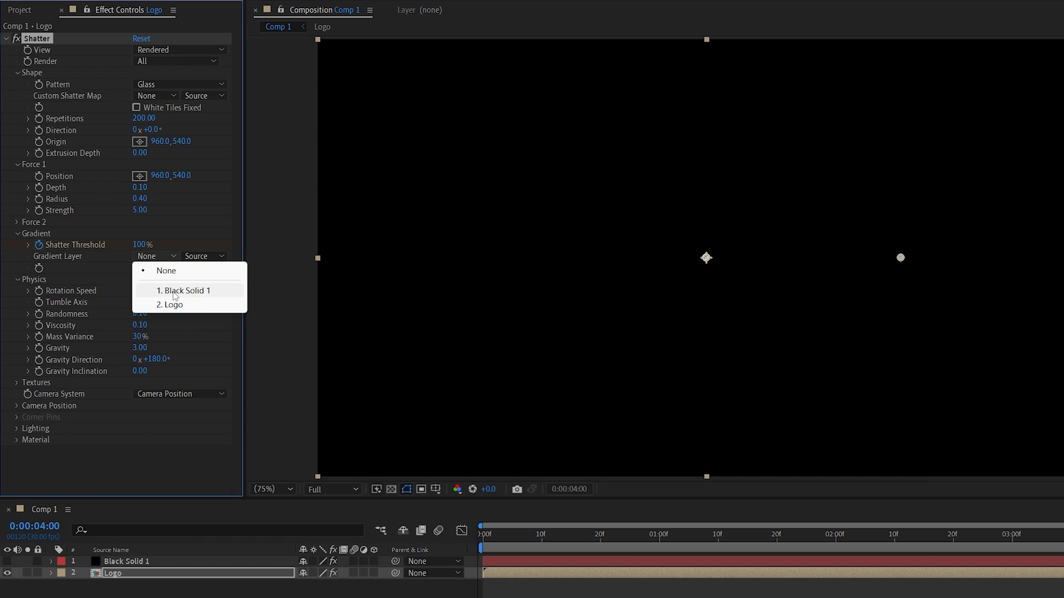
pyautogui.click(185, 291)
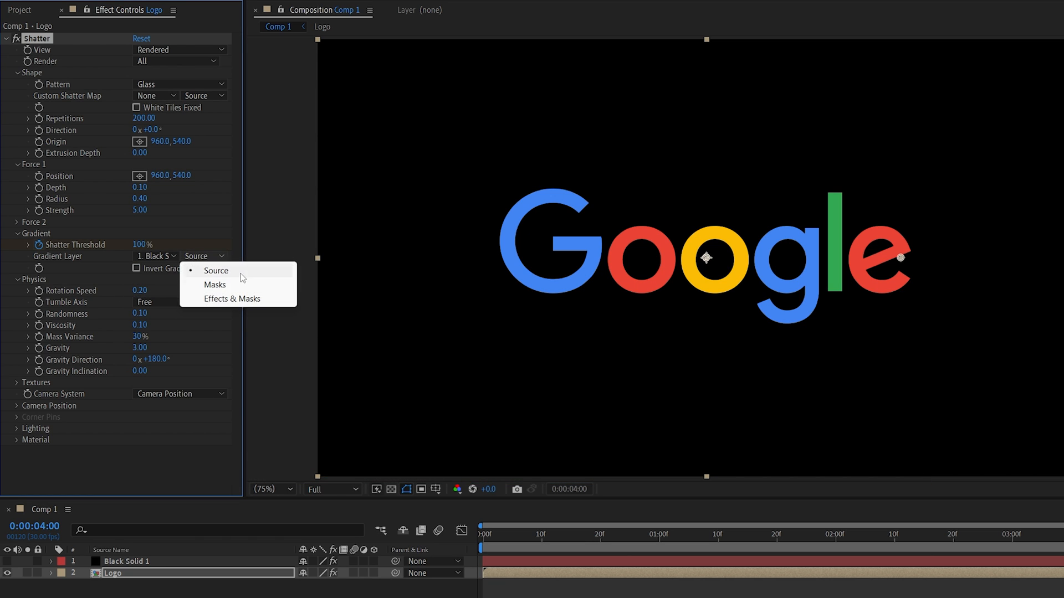
pyautogui.click(232, 298)
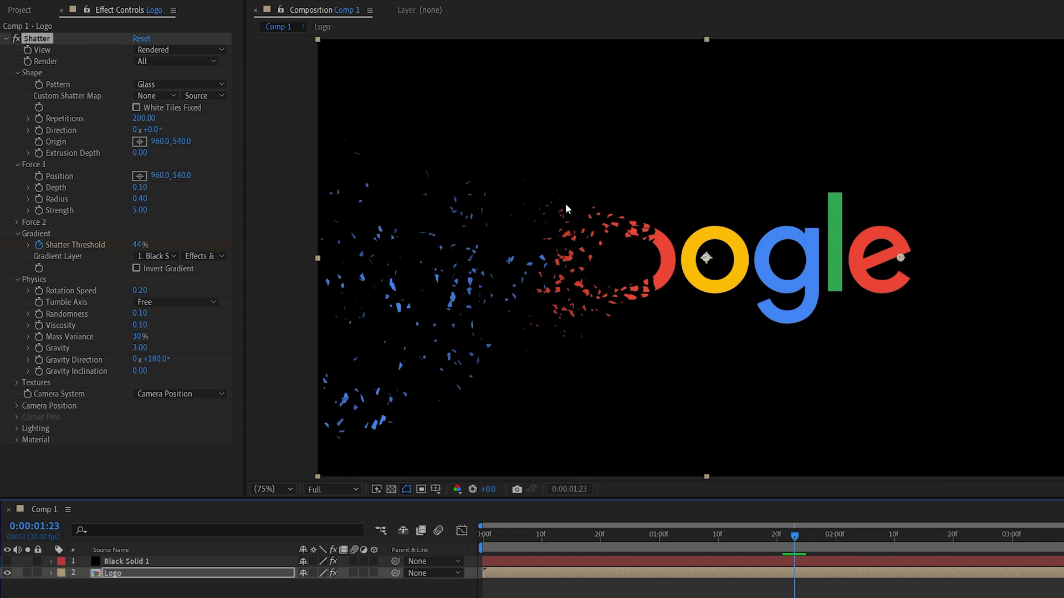
pyautogui.moveTo(591, 243)
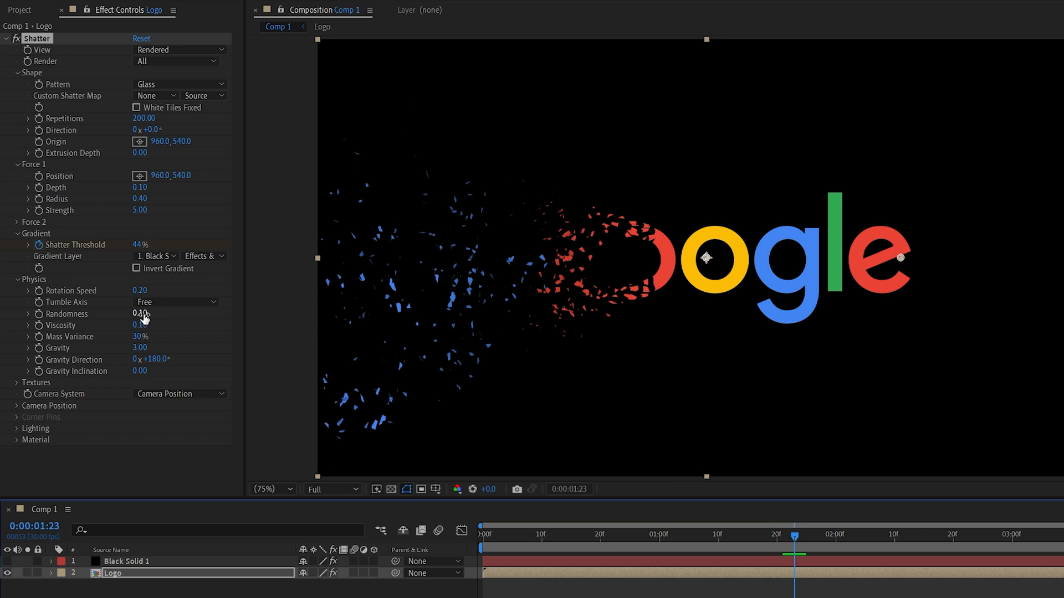
# Step: Raise Shatter randomness to 0.20 and adjust the Force 1 strength for looser scattering
pyautogui.doubleClick(140, 325)
pyautogui.write('0.2')
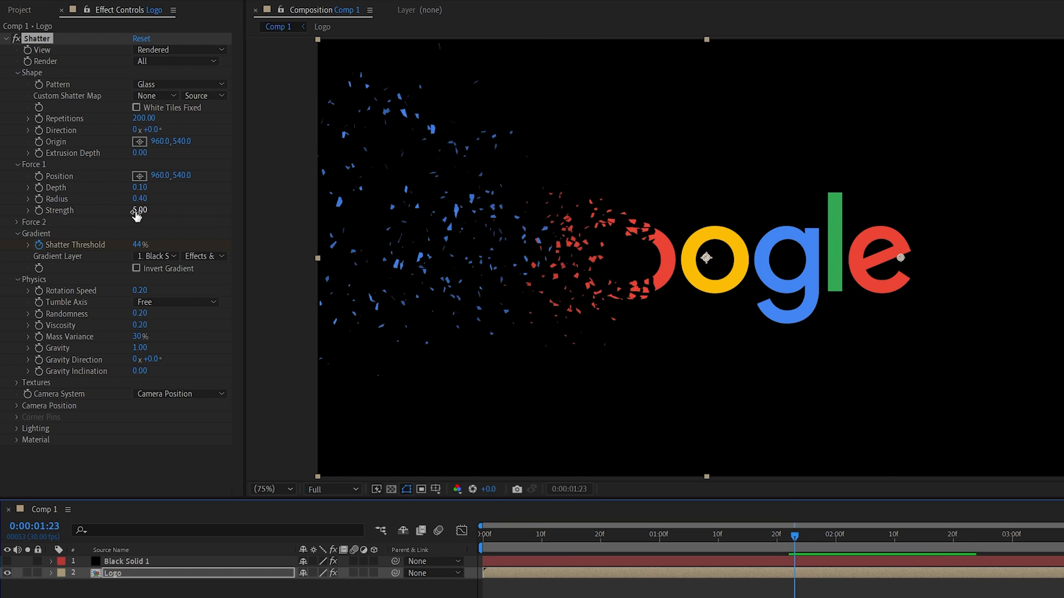
pyautogui.moveTo(143, 209); pyautogui.dragTo(139, 209)
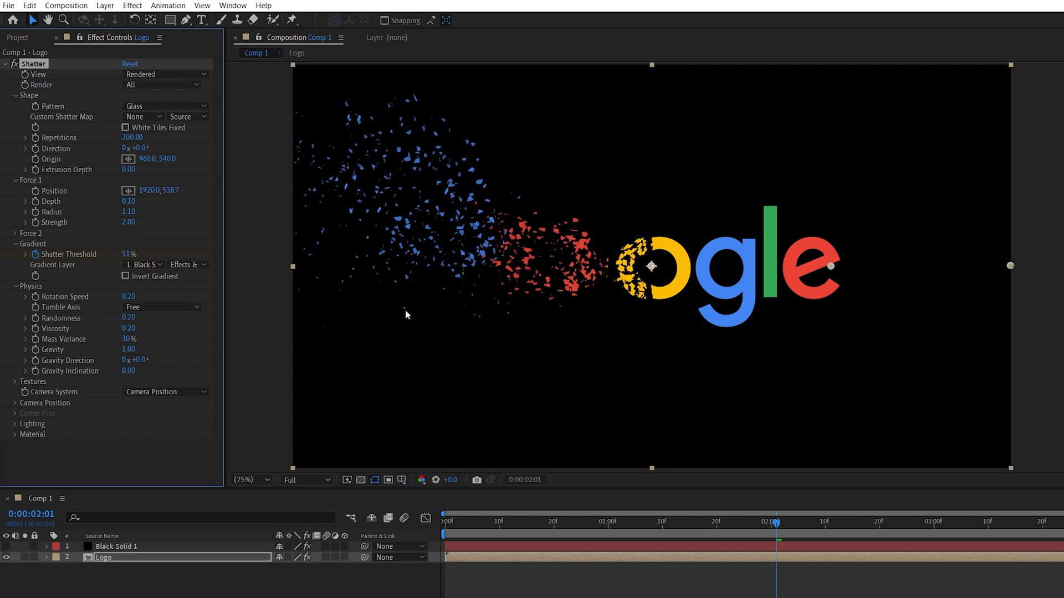
pyautogui.moveTo(669, 197)
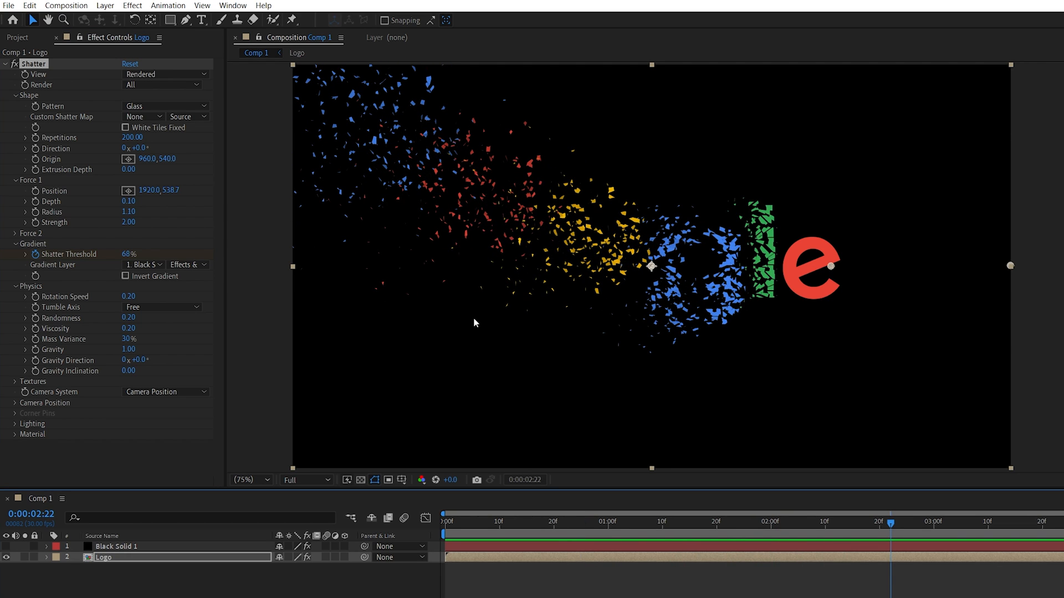
# Step: Add Adjustment Layer 1 above the logo and apply Pixel Motion Blur to it
pyautogui.click(104, 5)
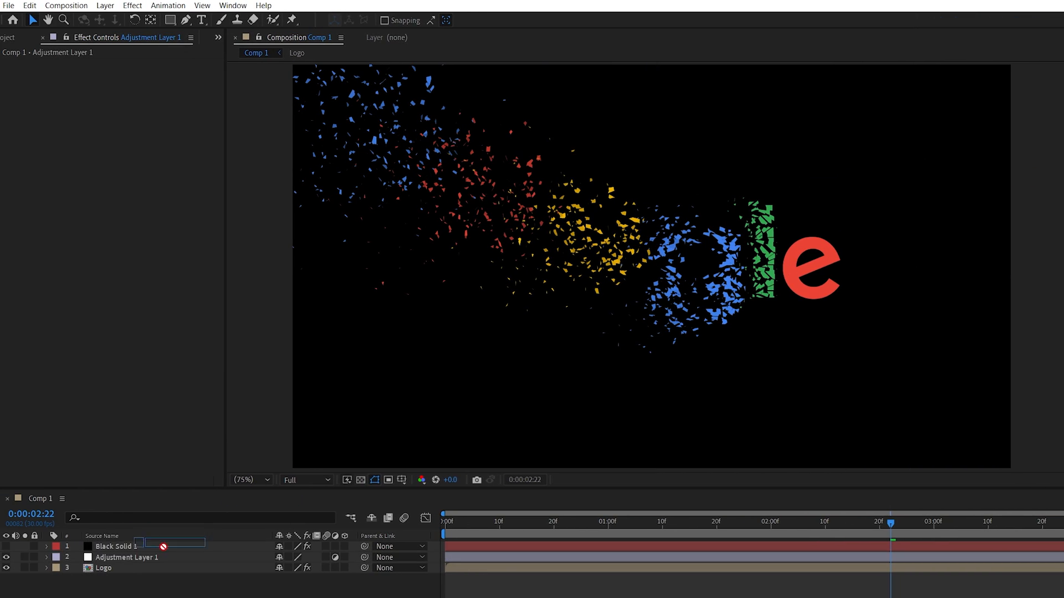
pyautogui.click(125, 557)
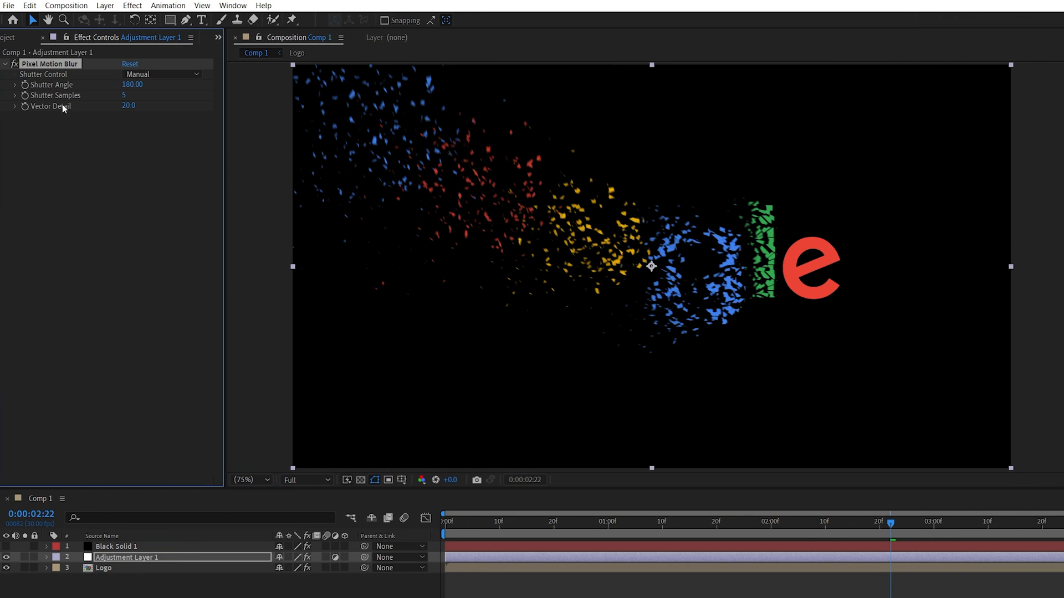